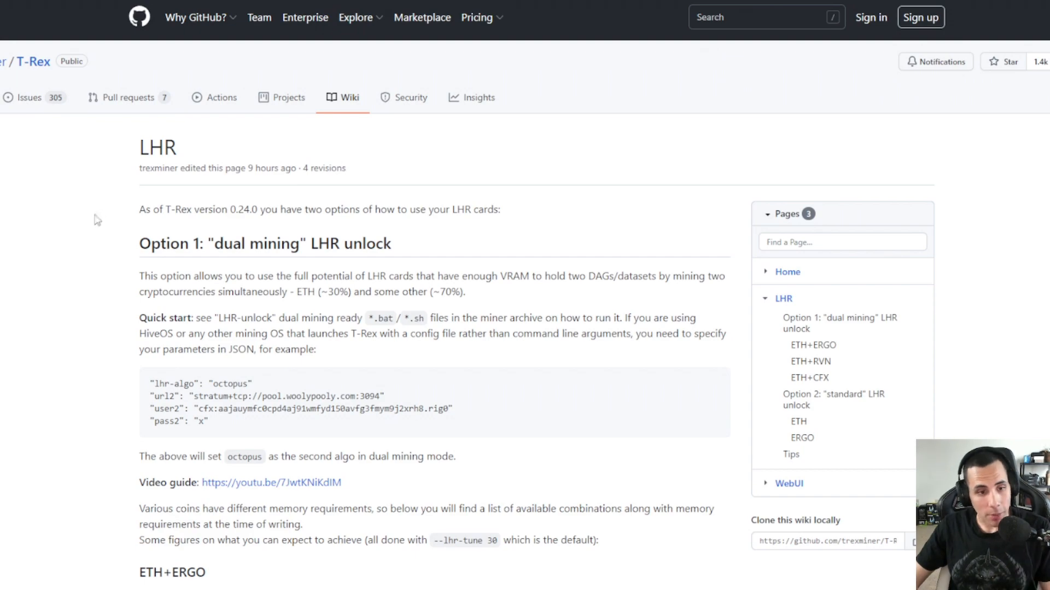
Scroll the T-Rex LHR wiki down to the ETH+RVN dual mining hashrate and overclock table
scroll("down", 3)
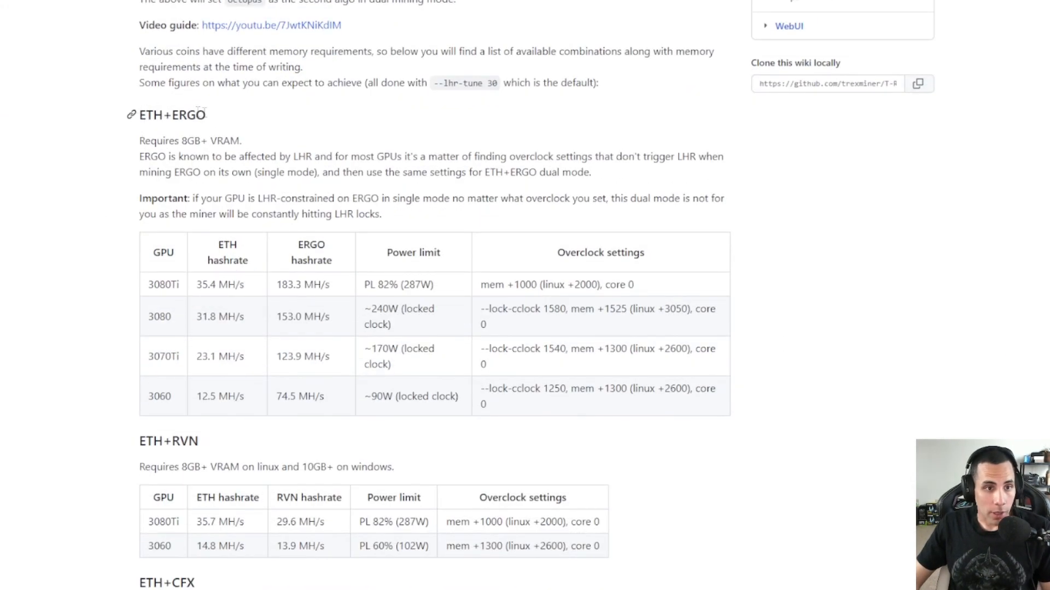
scroll("down", 3)
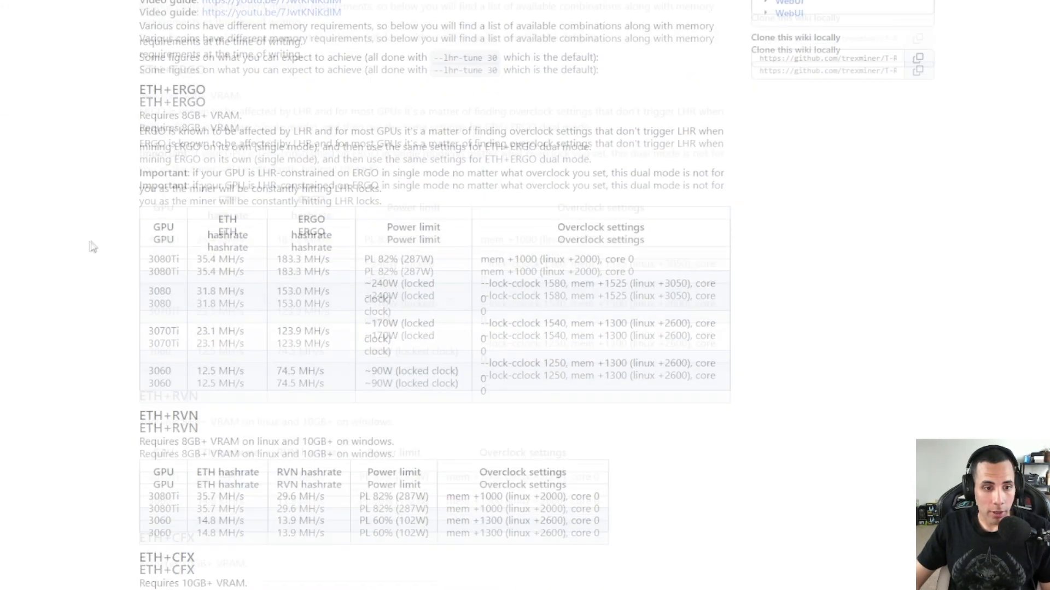
scroll("down", 3)
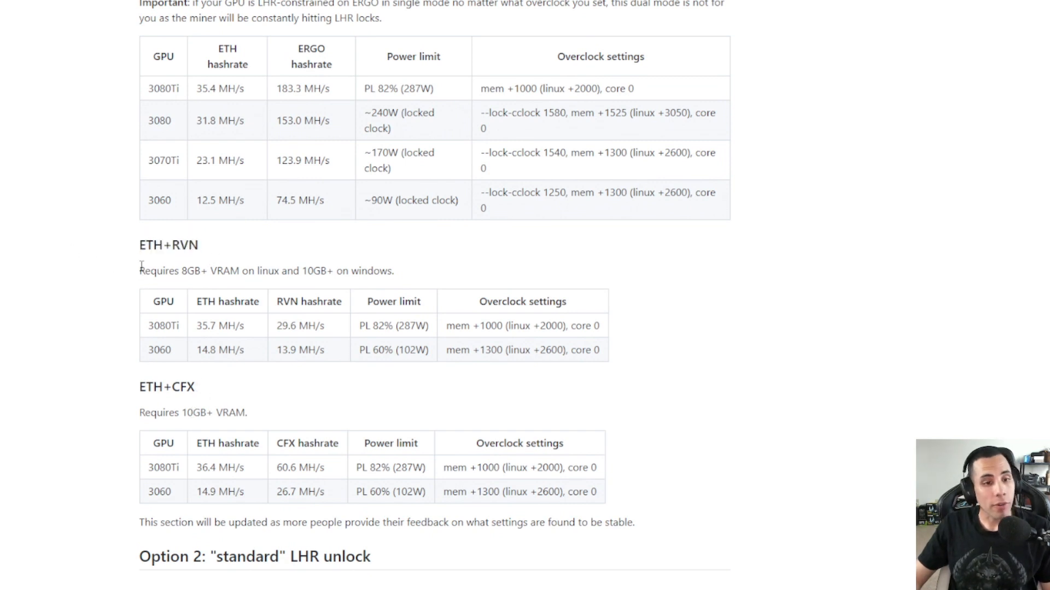
left_click_drag(139, 270, 208, 270)
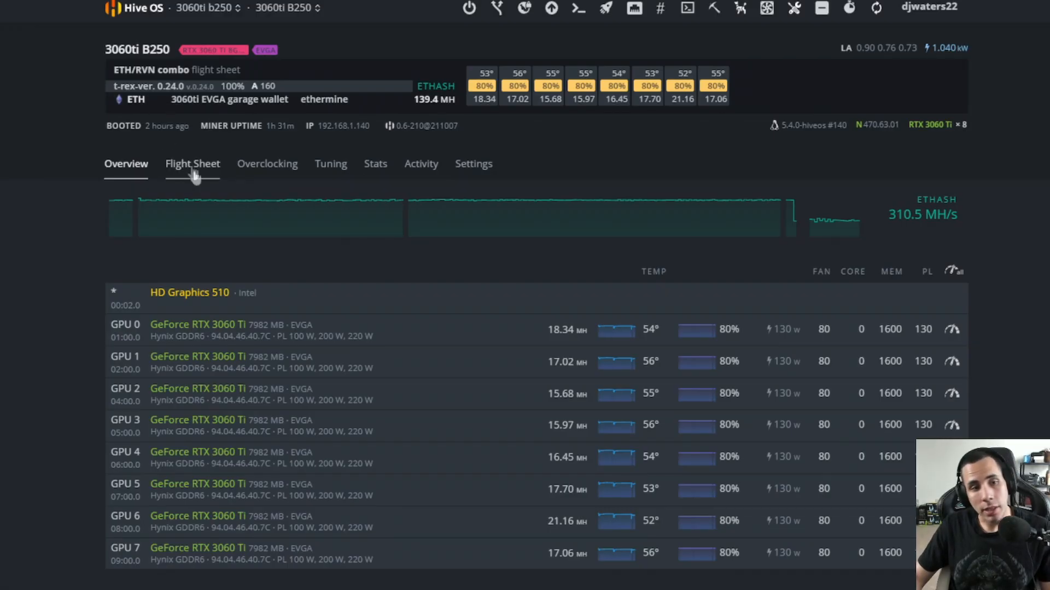
View the worker's active ETH/RVN combo flight sheet and check its three-dot options menu
left_click(192, 163)
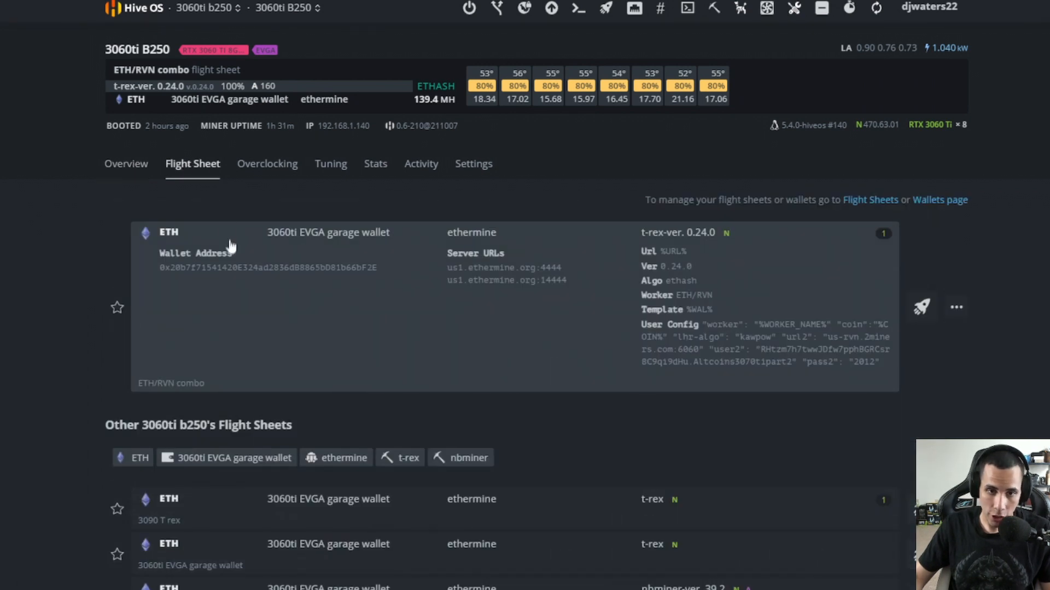
mouse_move(491, 281)
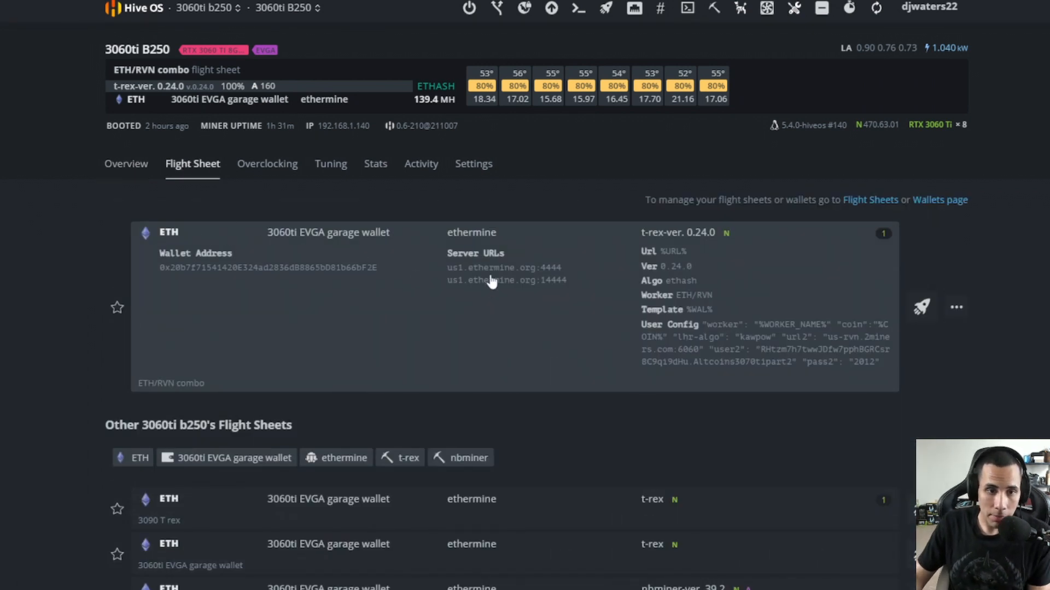
left_click(956, 307)
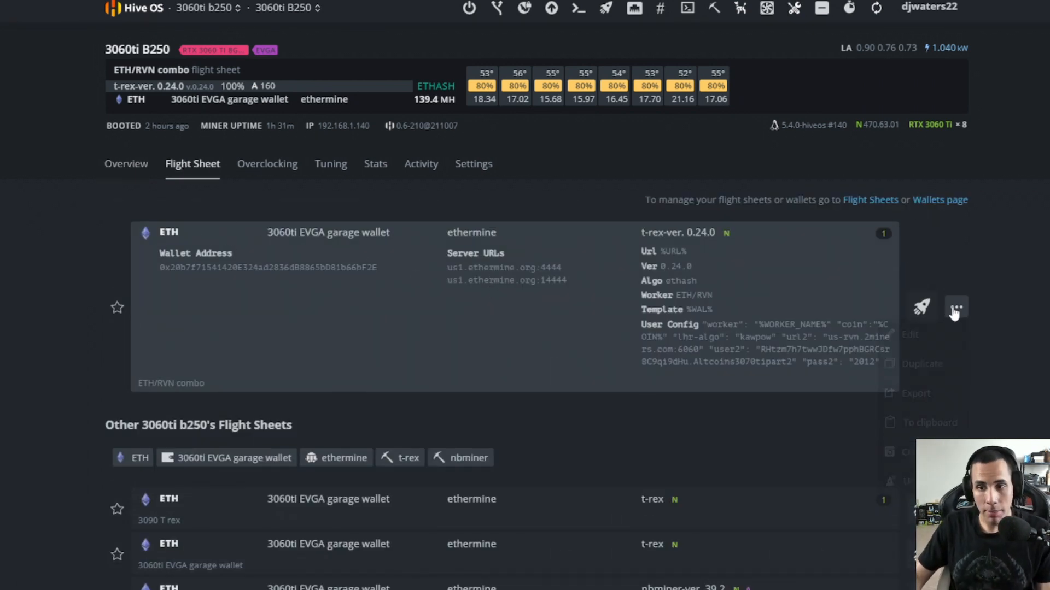
left_click(956, 307)
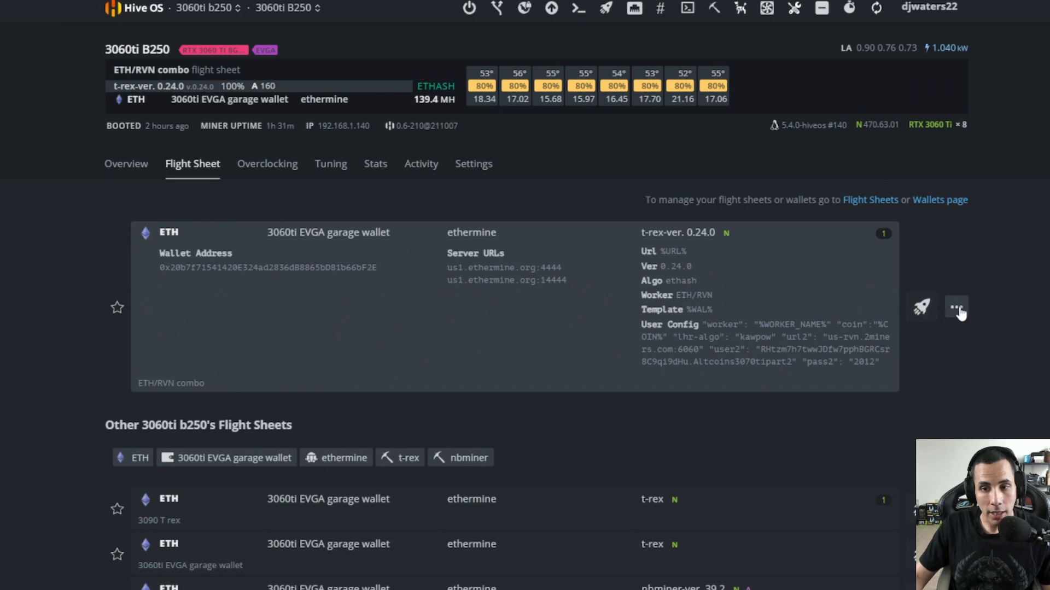
left_click(955, 307)
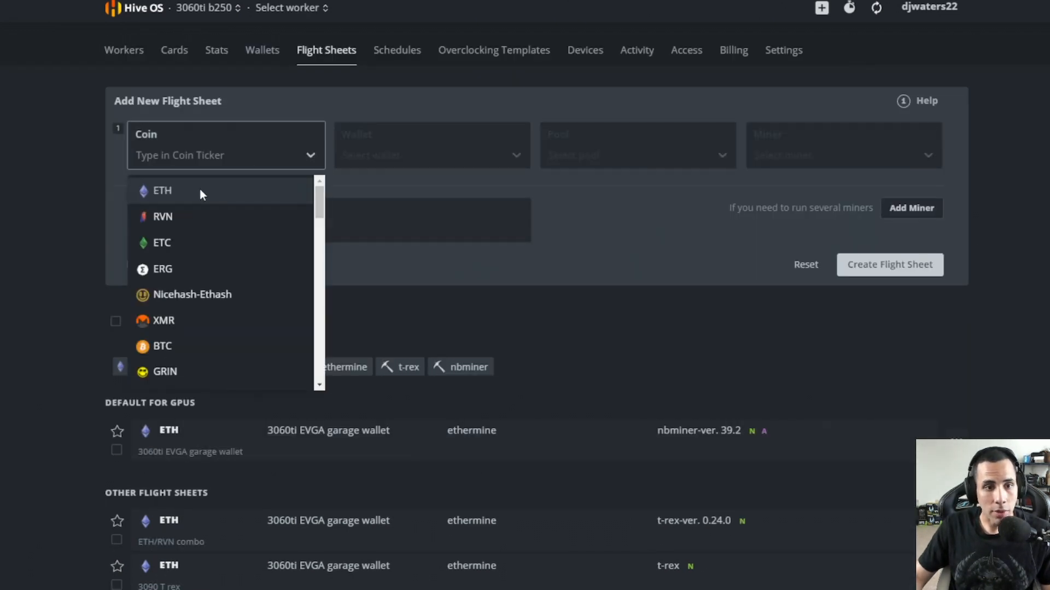
Choose coin ETH, ethermine US East pool and T-Rex Miner for the new flight sheet, then its miner config
left_click(162, 190)
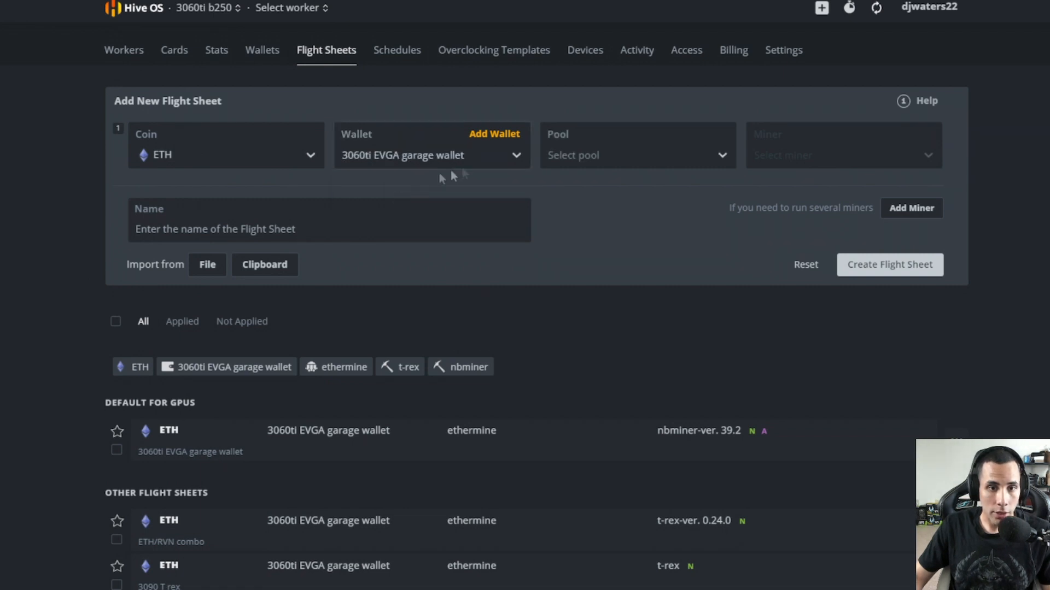
left_click(636, 154)
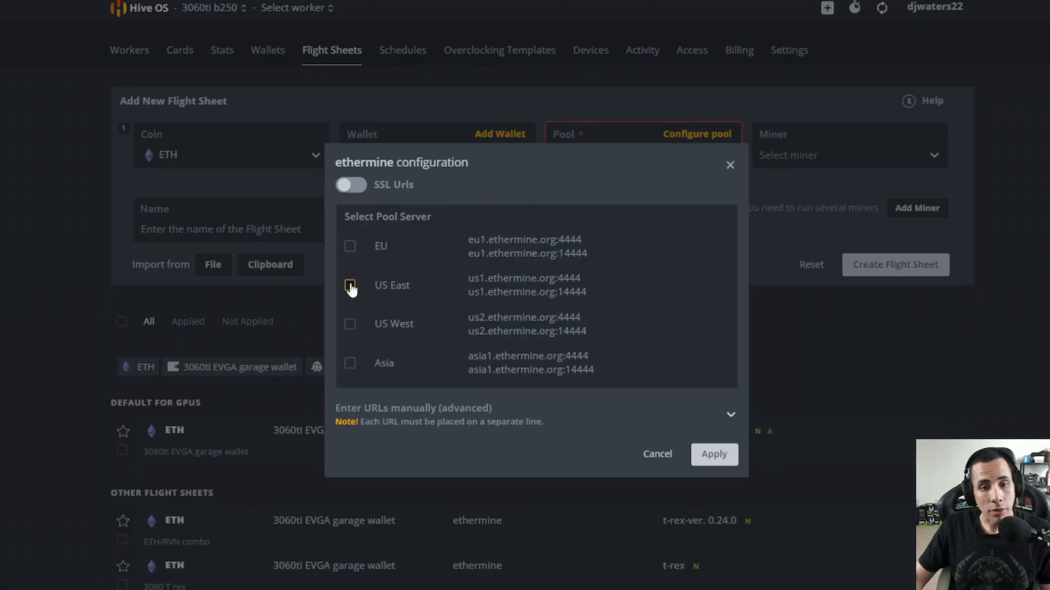
left_click(713, 453)
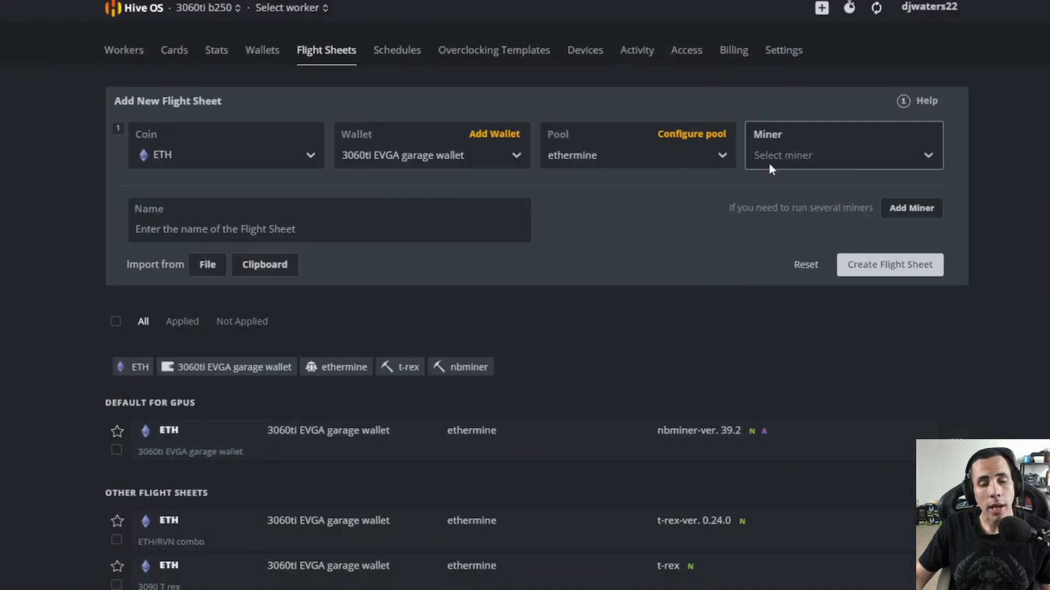
left_click(842, 154)
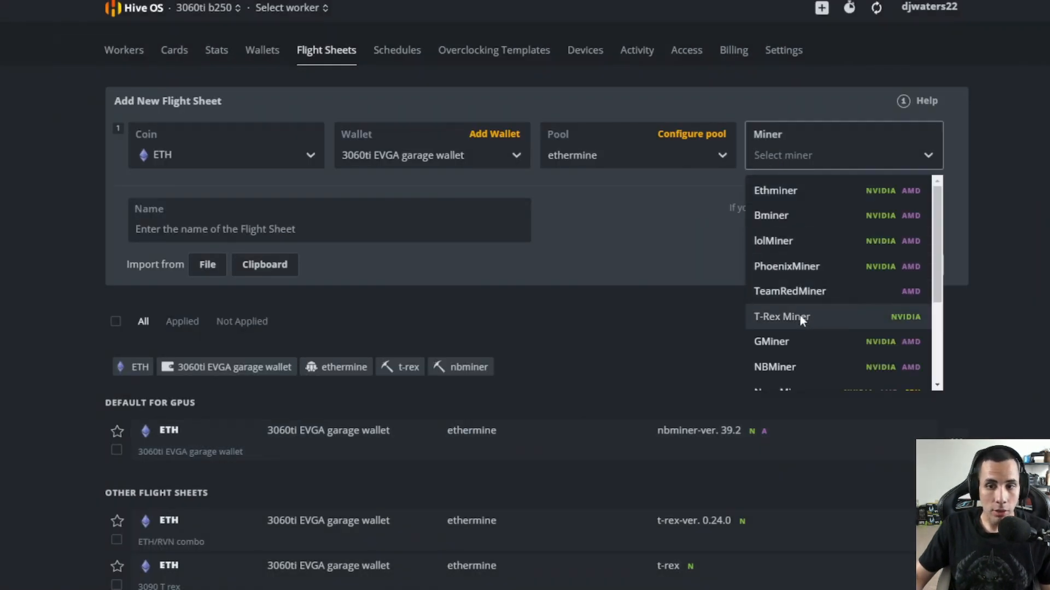
left_click(780, 316)
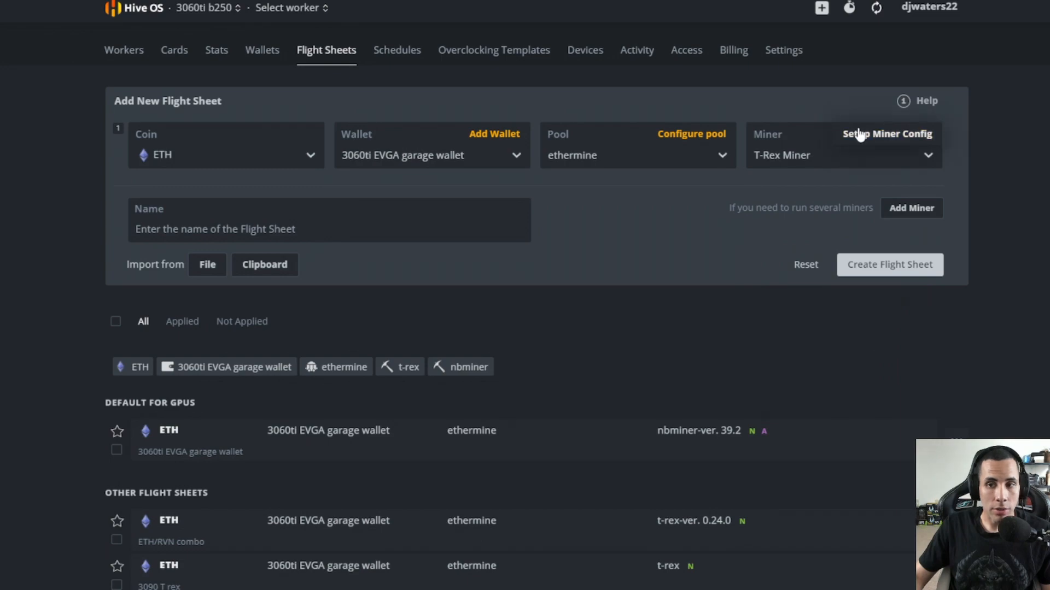
left_click(886, 134)
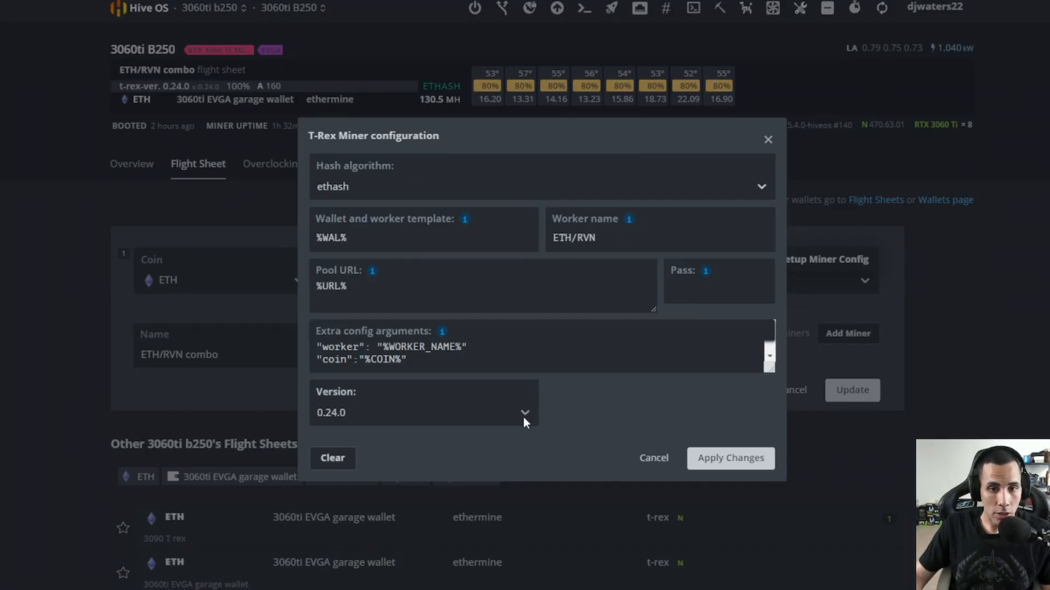
mouse_move(341, 171)
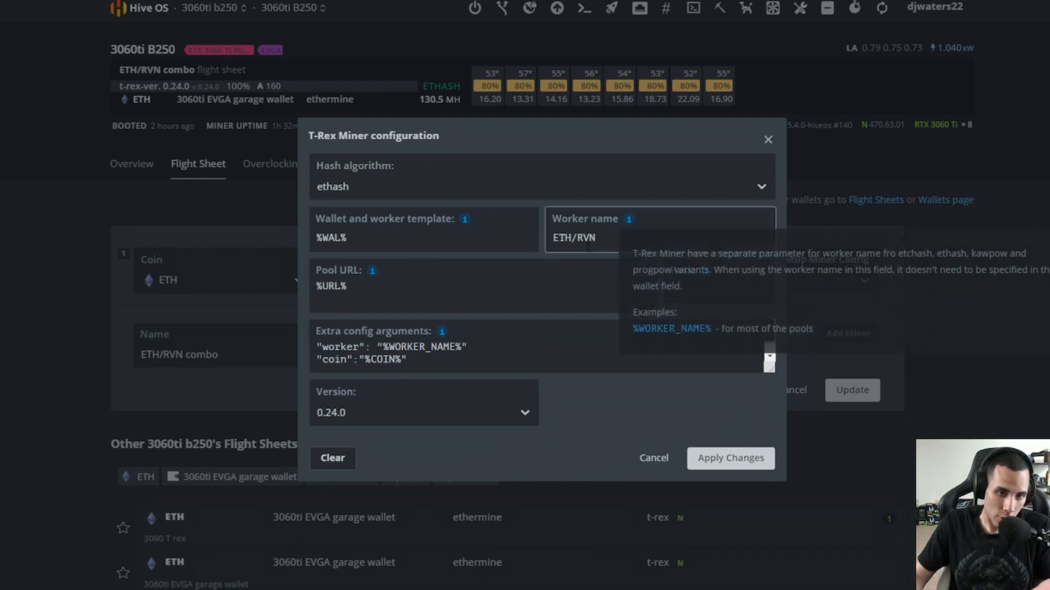
mouse_move(354, 205)
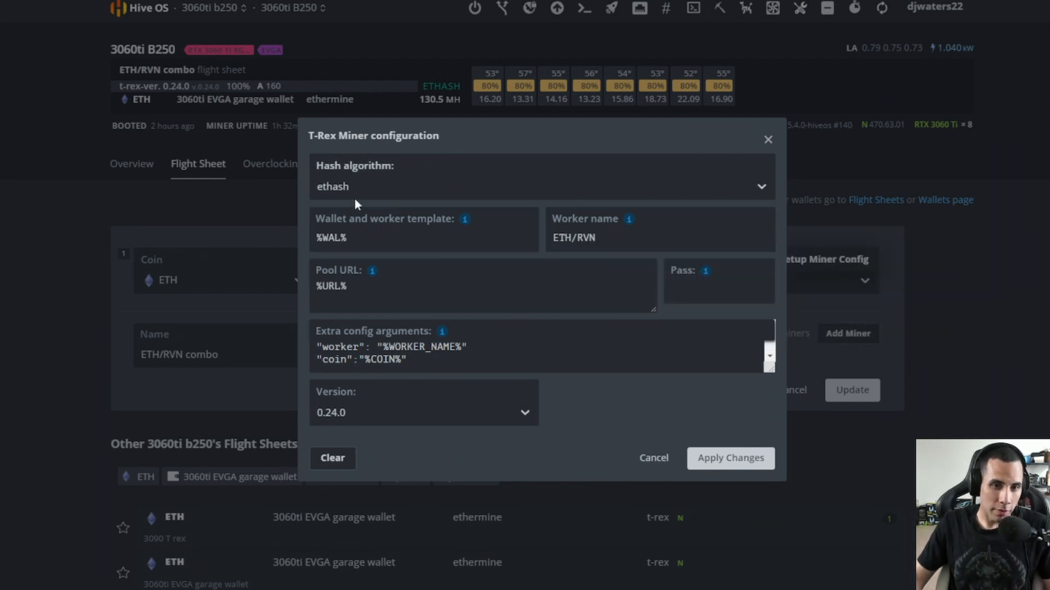
Inspect the ethash / ETH/RVN / 0.24.0 fields and info tooltips in the T-Rex miner configuration
left_click(425, 413)
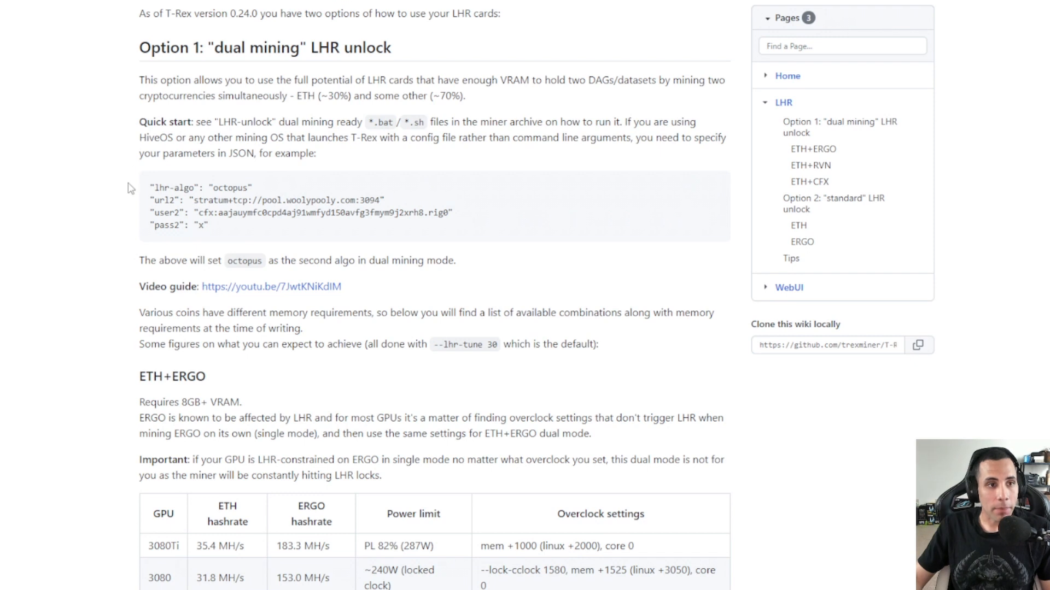
mouse_move(714, 189)
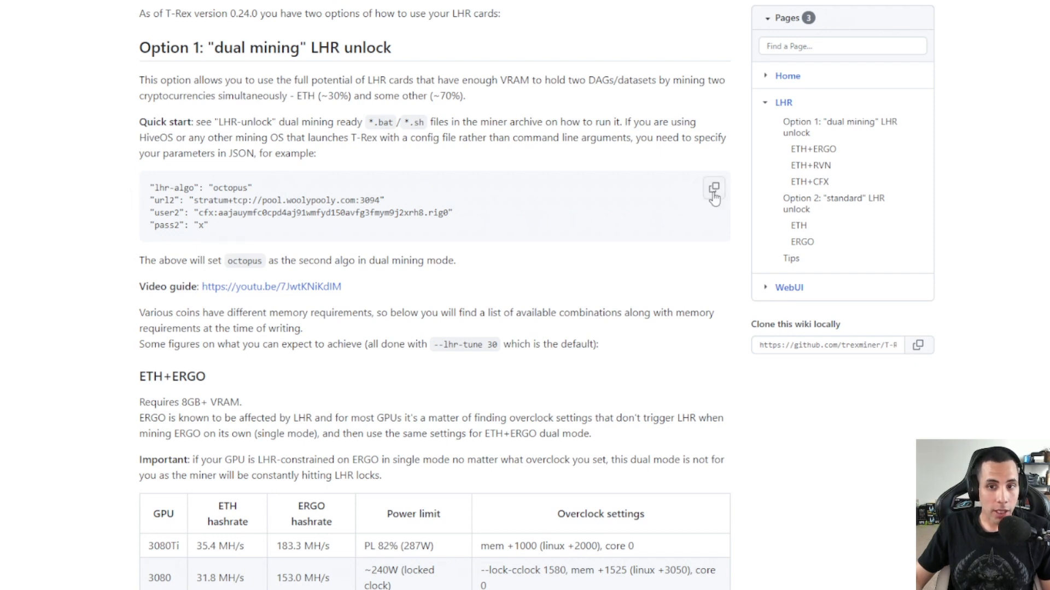
Copy the HiveOS dual mining JSON example from the Option 1 code block
left_click(713, 188)
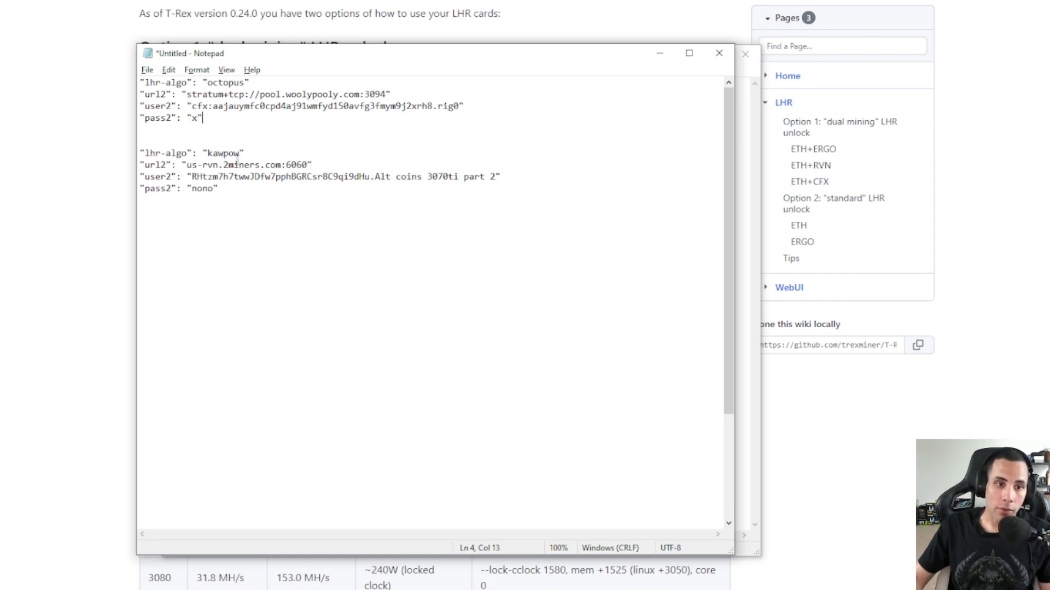
double_click(295, 164)
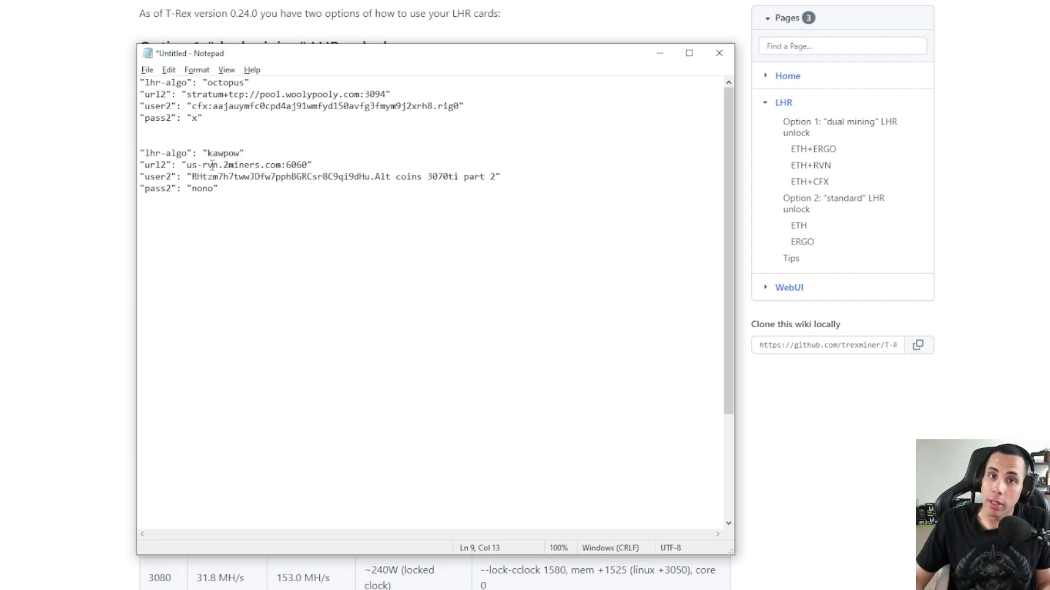
double_click(221, 153)
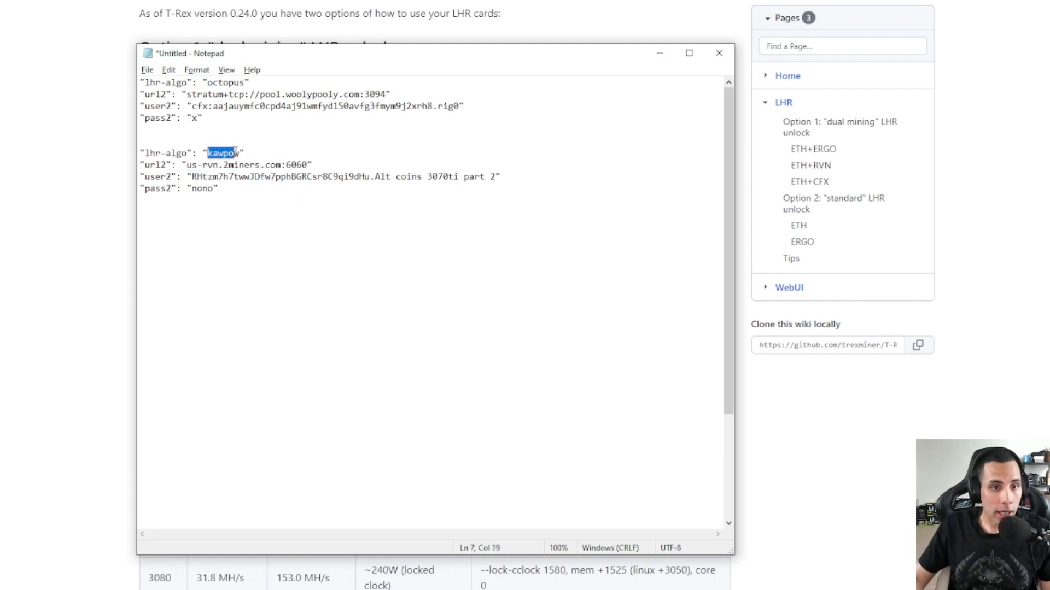
left_click(246, 82)
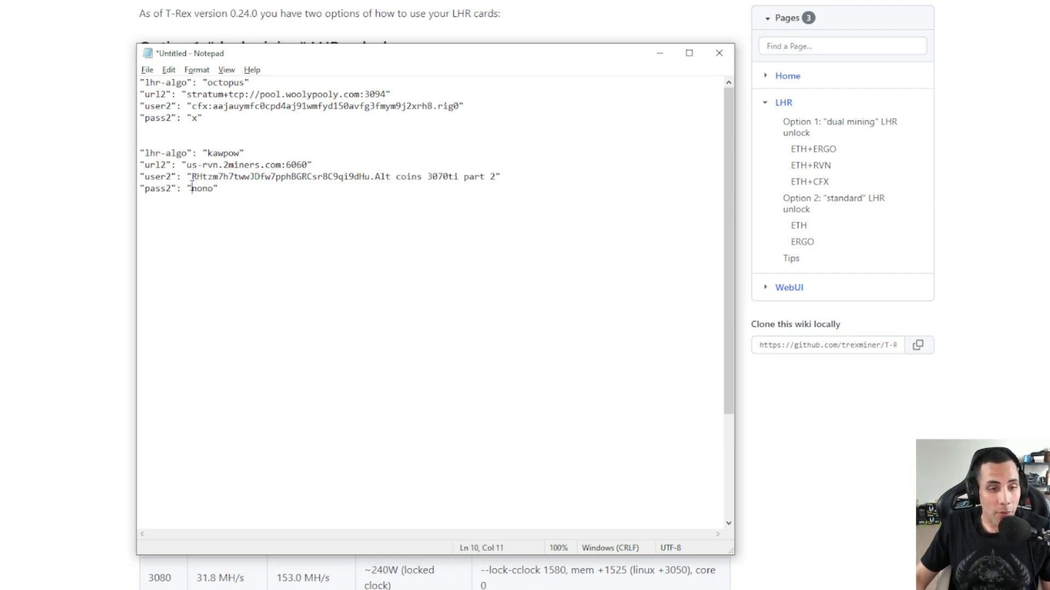
double_click(201, 188)
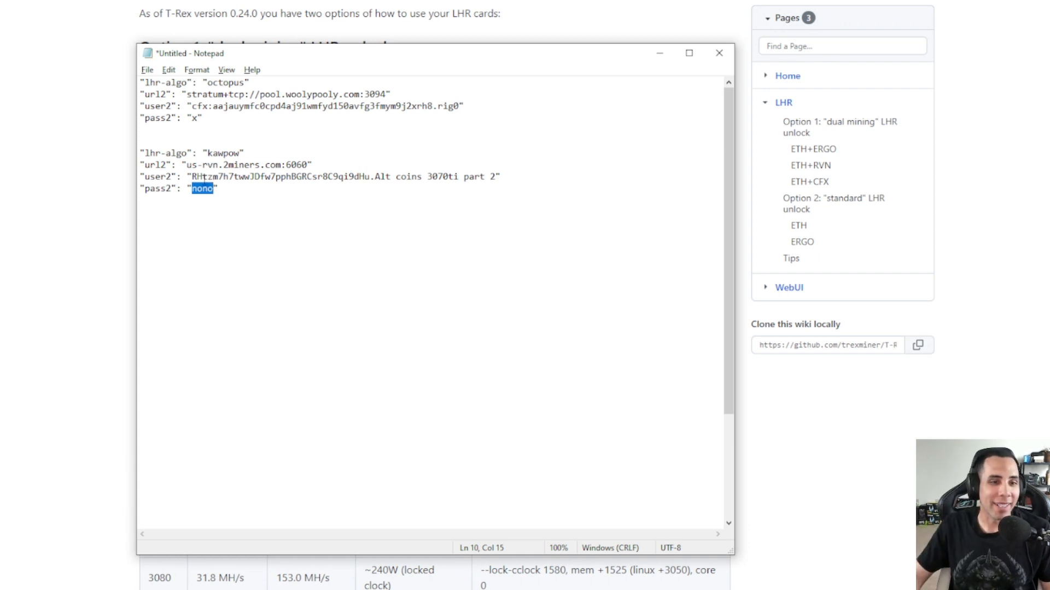
type("x12")
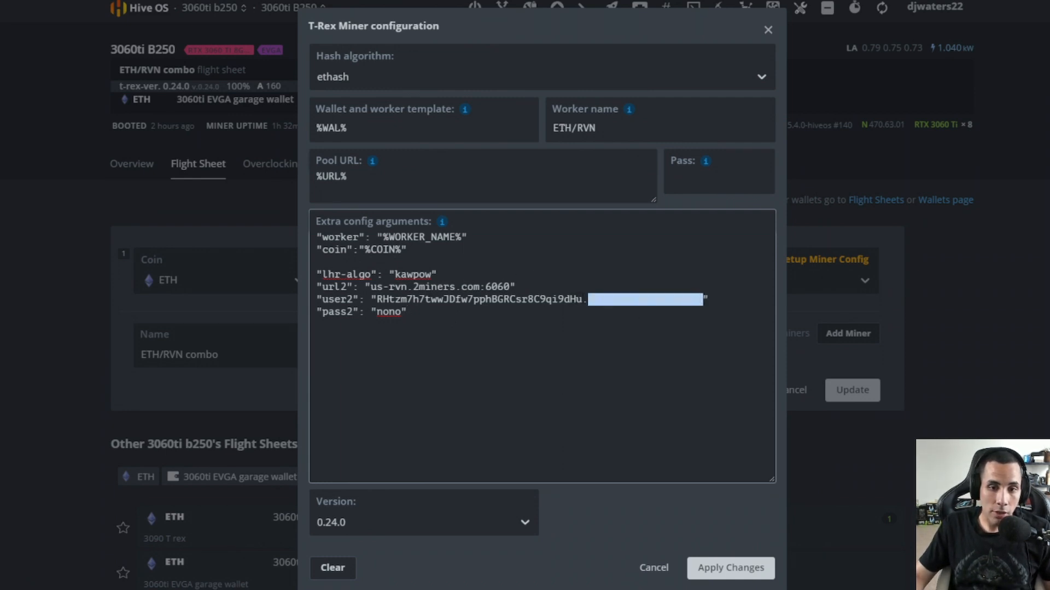
Set the user2 worker name to Altcoins3070tipart2 in Extra config arguments and apply the changes
type("Altcoins3070tipart2")
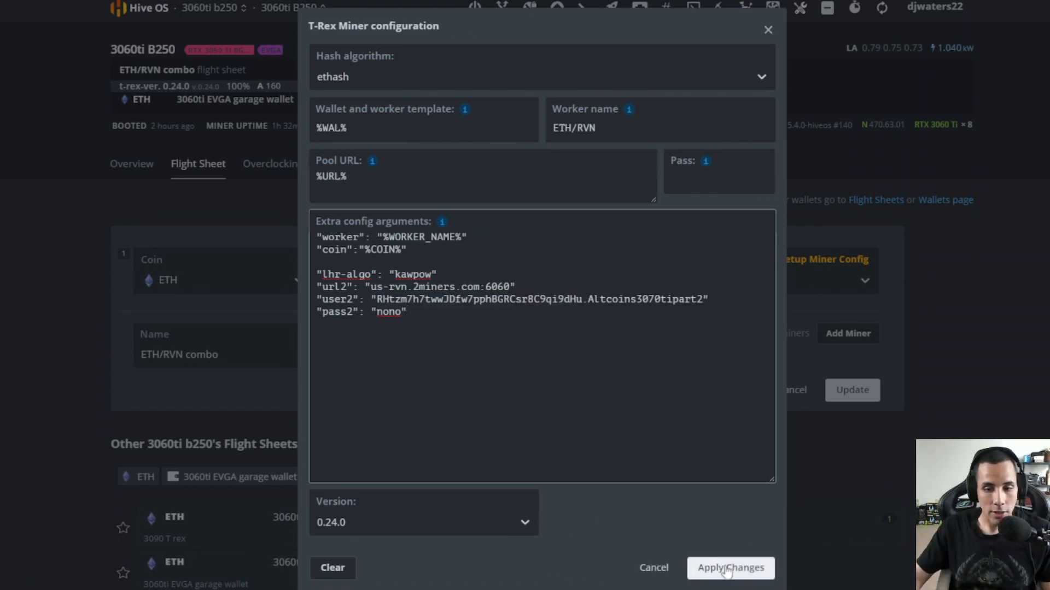
left_click(729, 567)
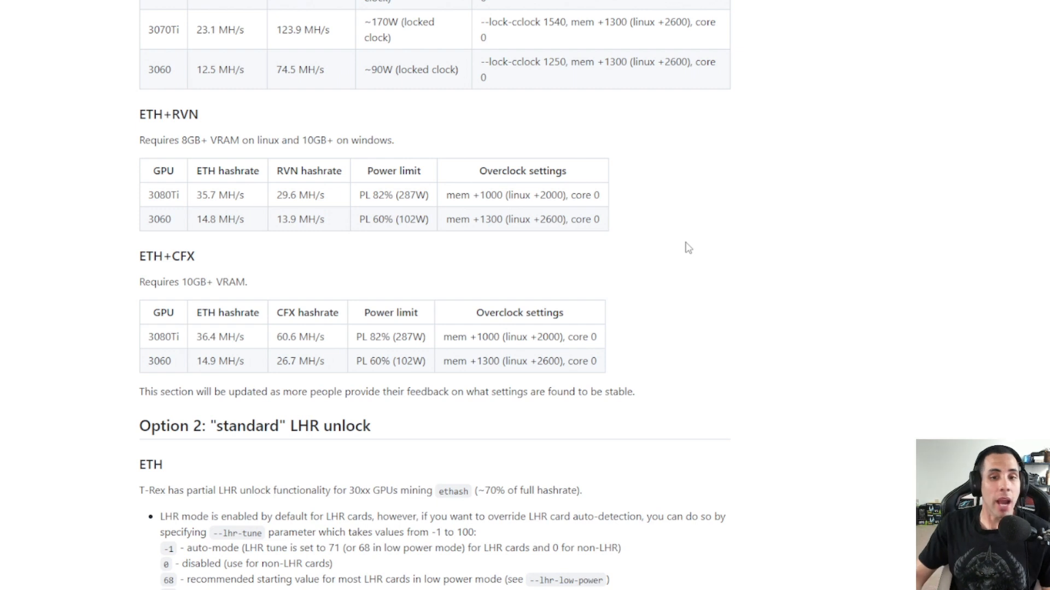
double_click(584, 219)
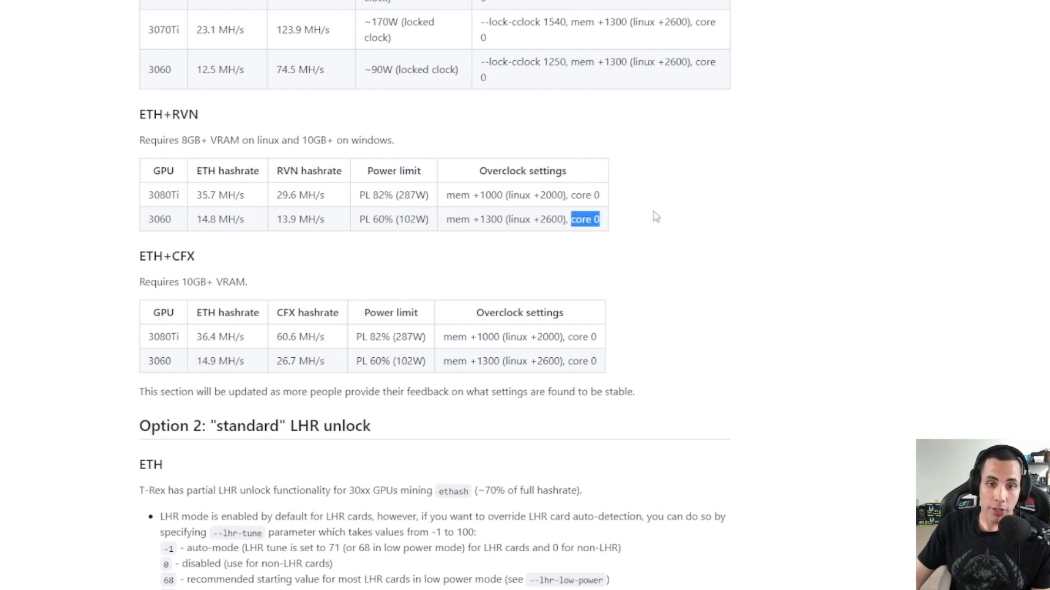
left_click(630, 221)
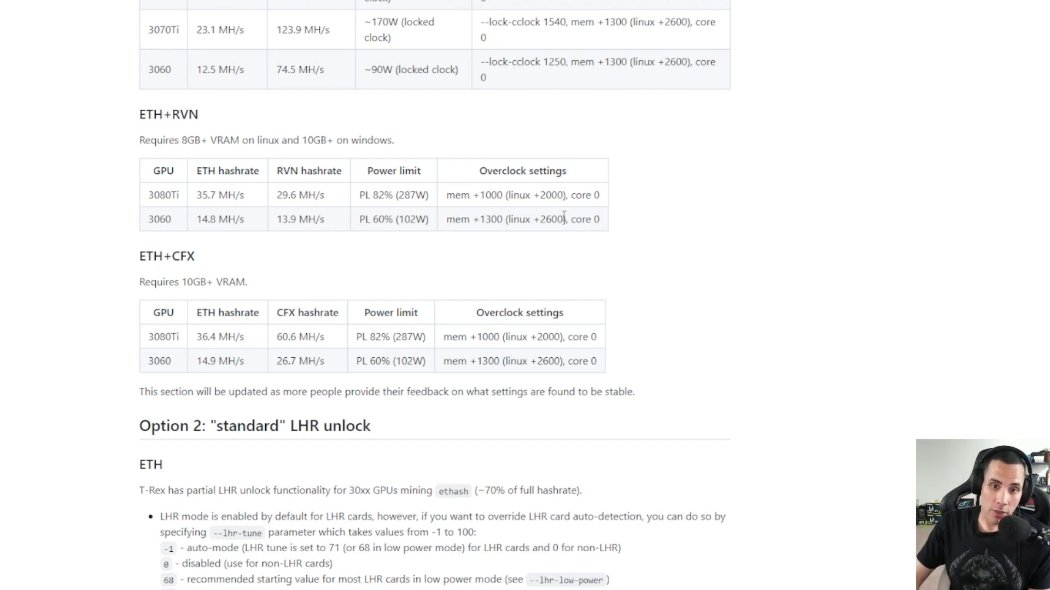
mouse_move(671, 224)
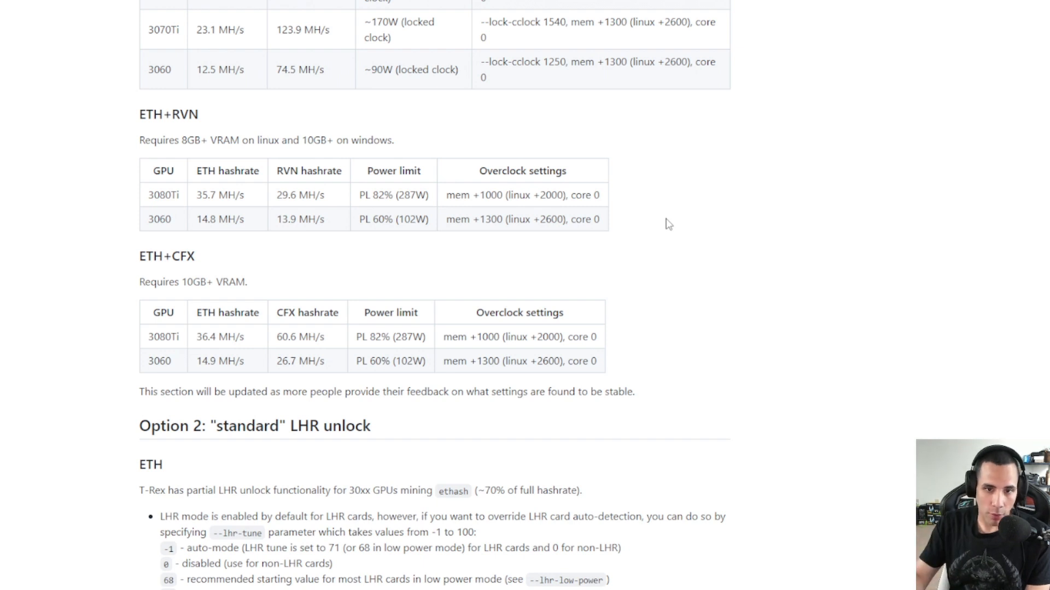
double_click(414, 219)
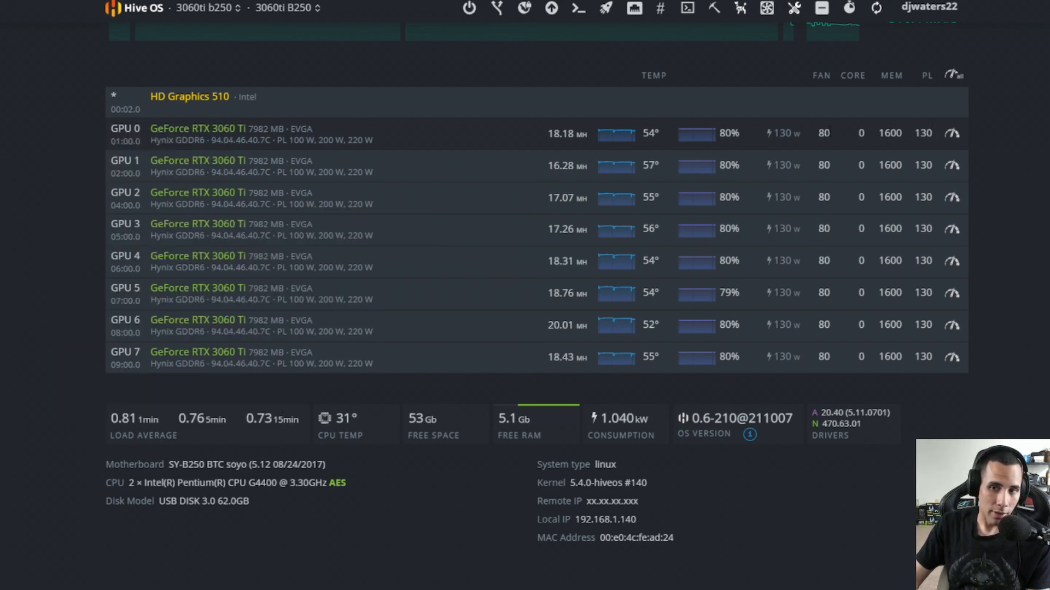
mouse_move(839, 137)
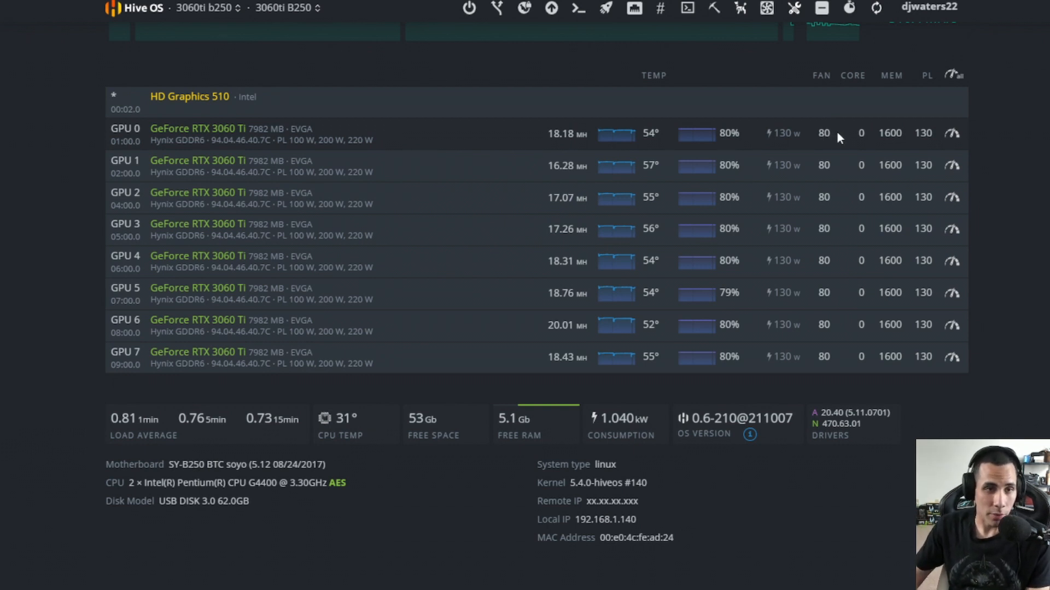
mouse_move(842, 137)
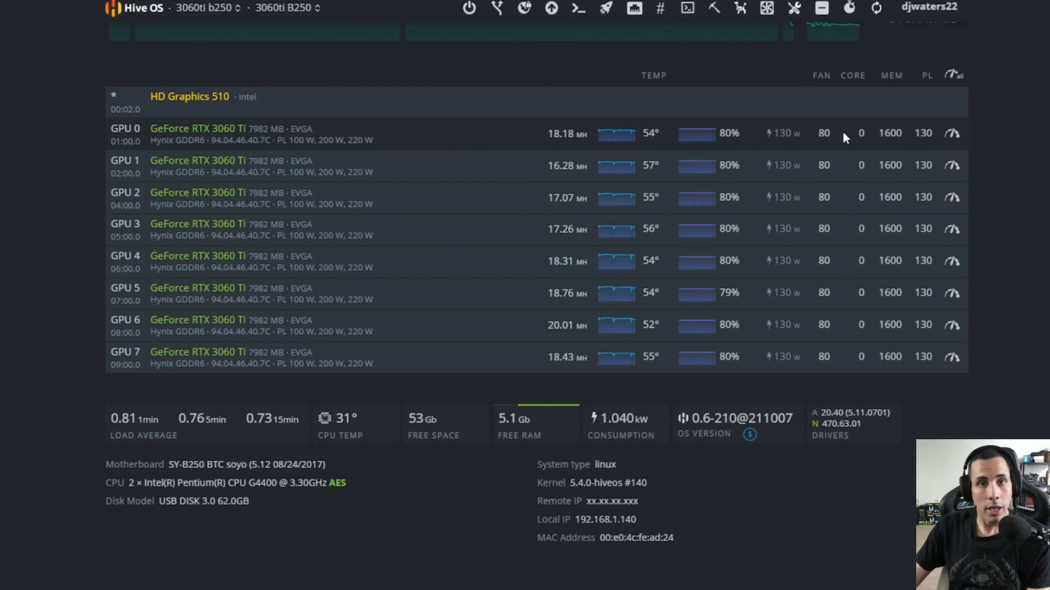
mouse_move(873, 133)
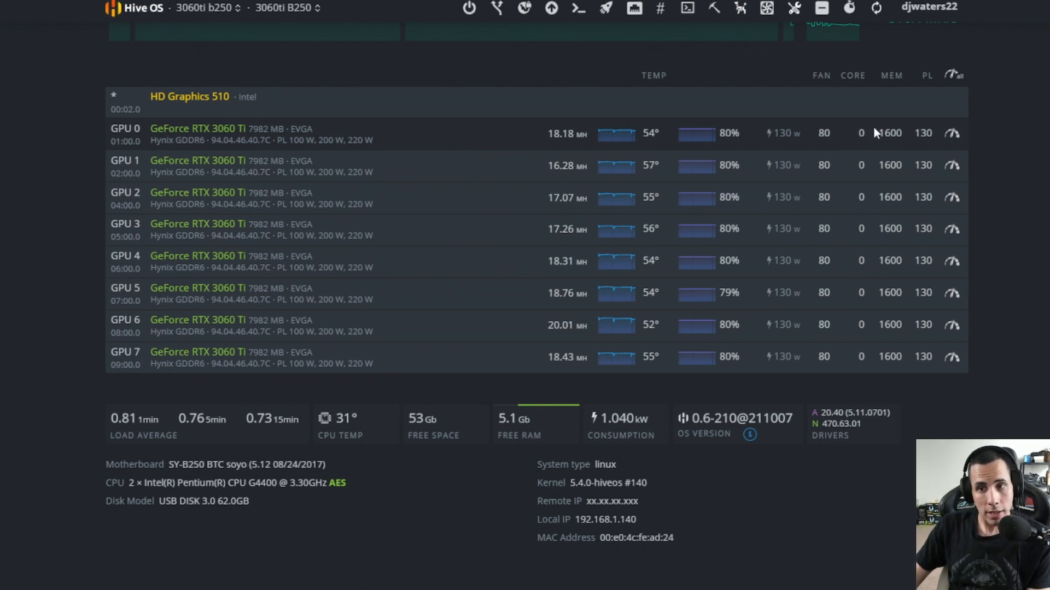
mouse_move(867, 138)
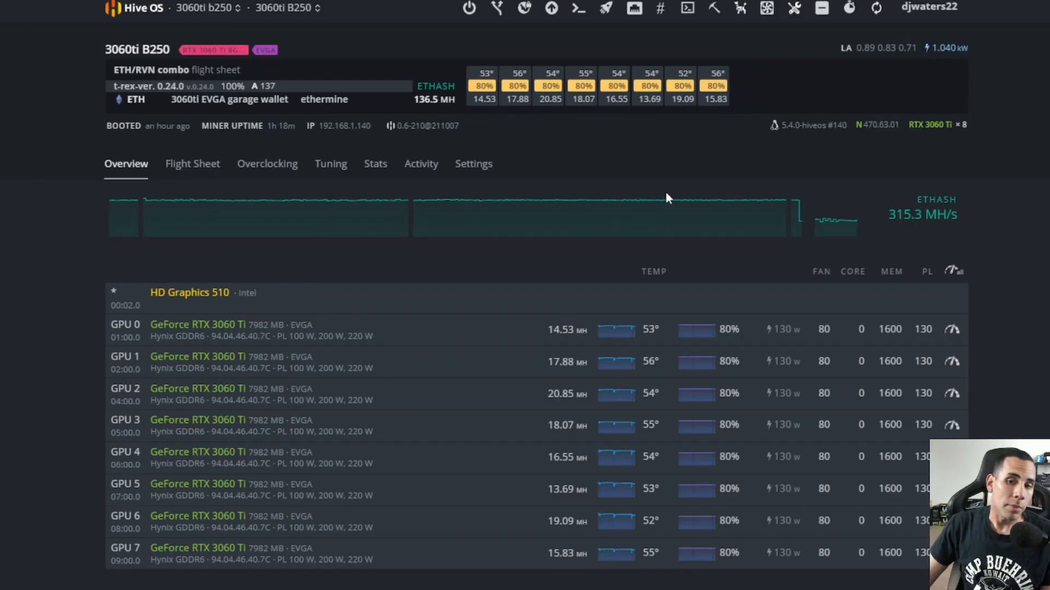
mouse_move(655, 202)
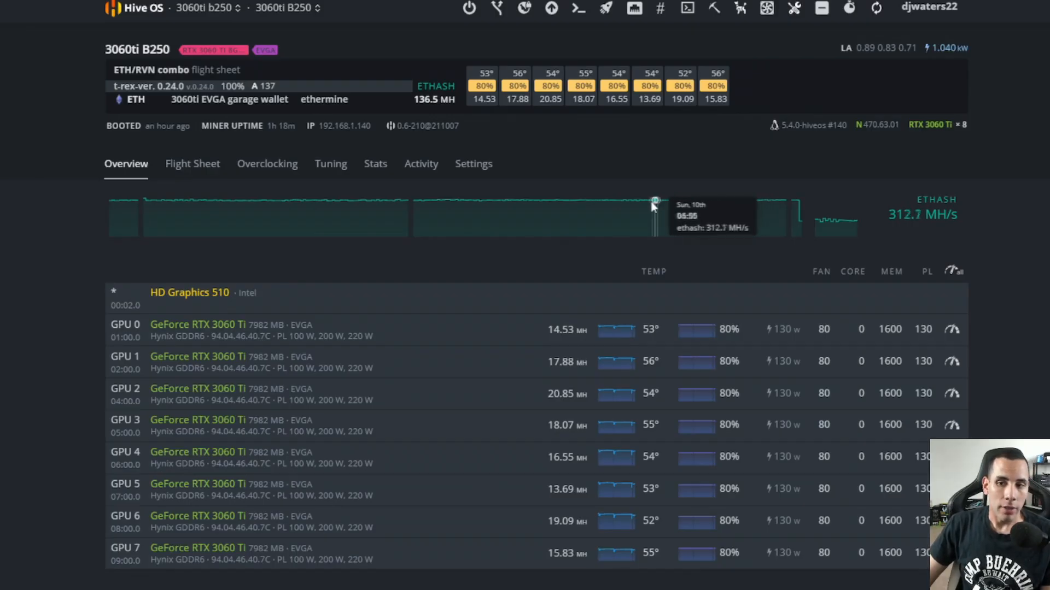
mouse_move(478, 215)
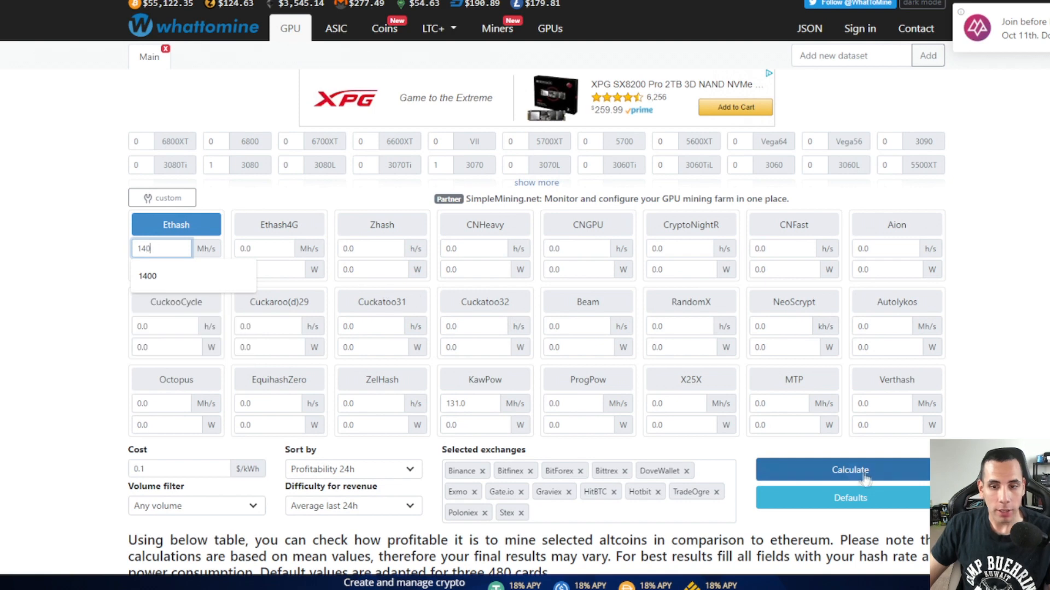
Calculate profitability for 140 MH/s Ethash with 131 MH/s KawPow
left_click(842, 469)
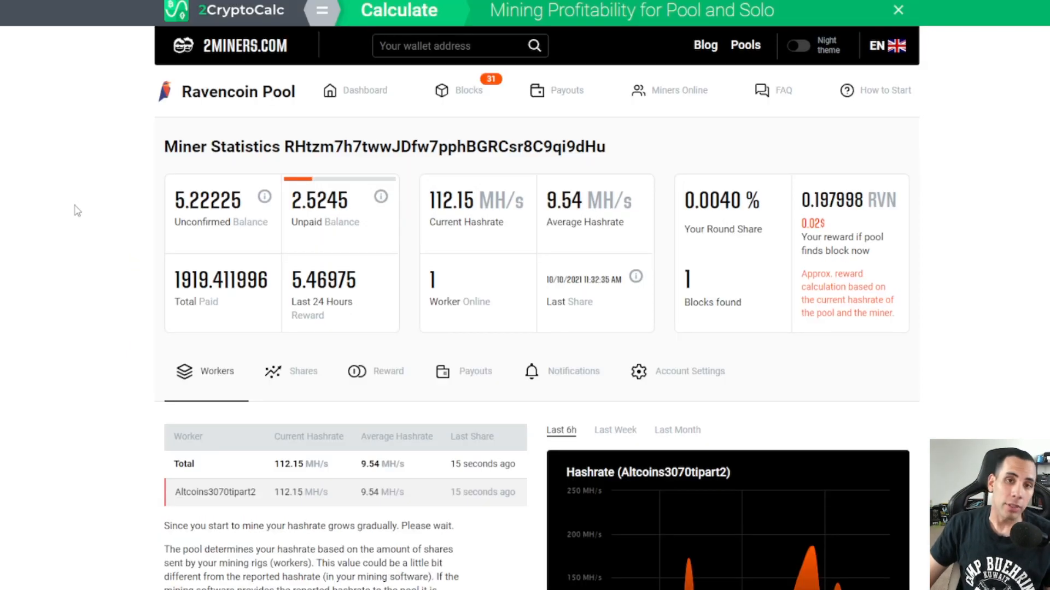
scroll("down", 3)
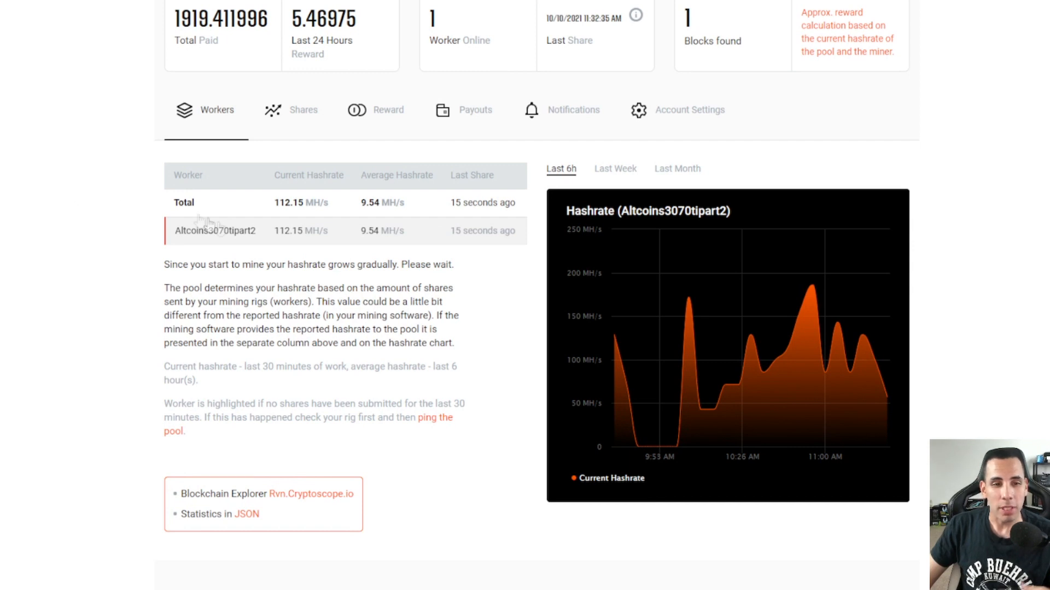
mouse_move(314, 213)
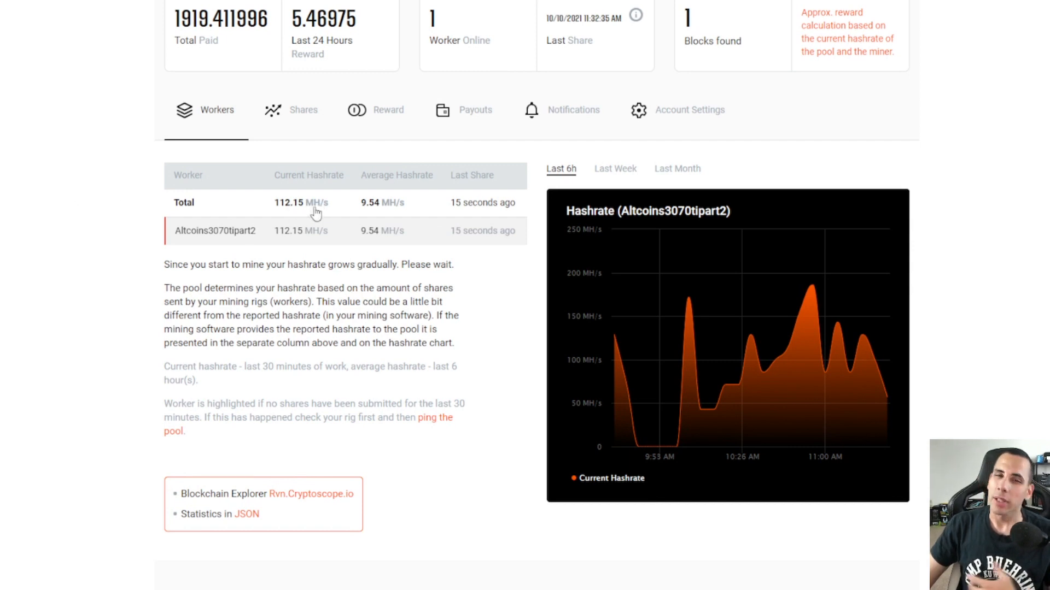
mouse_move(685, 372)
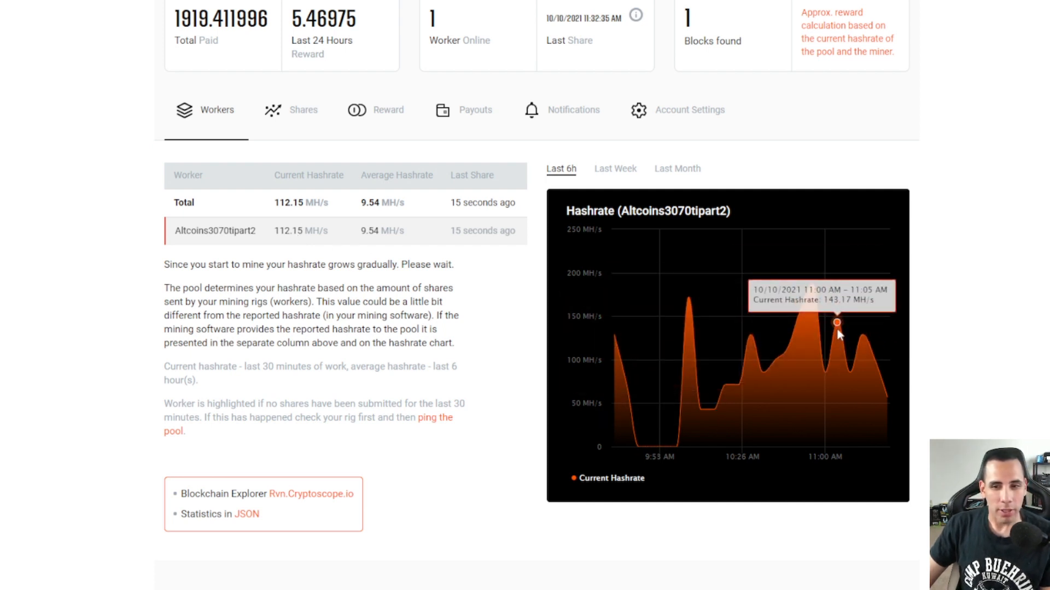
mouse_move(862, 354)
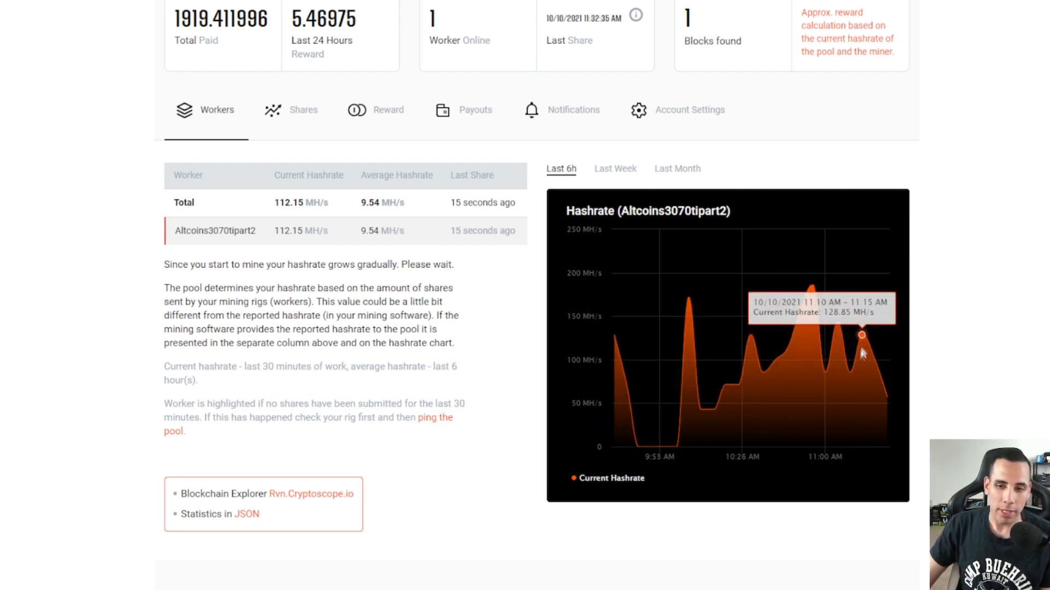
mouse_move(885, 397)
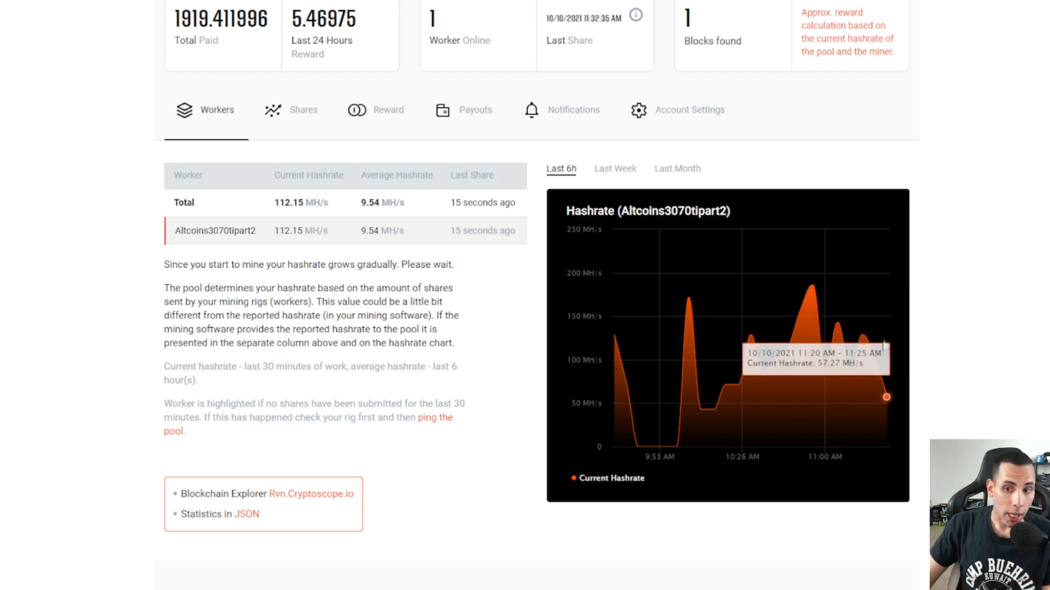
mouse_move(846, 374)
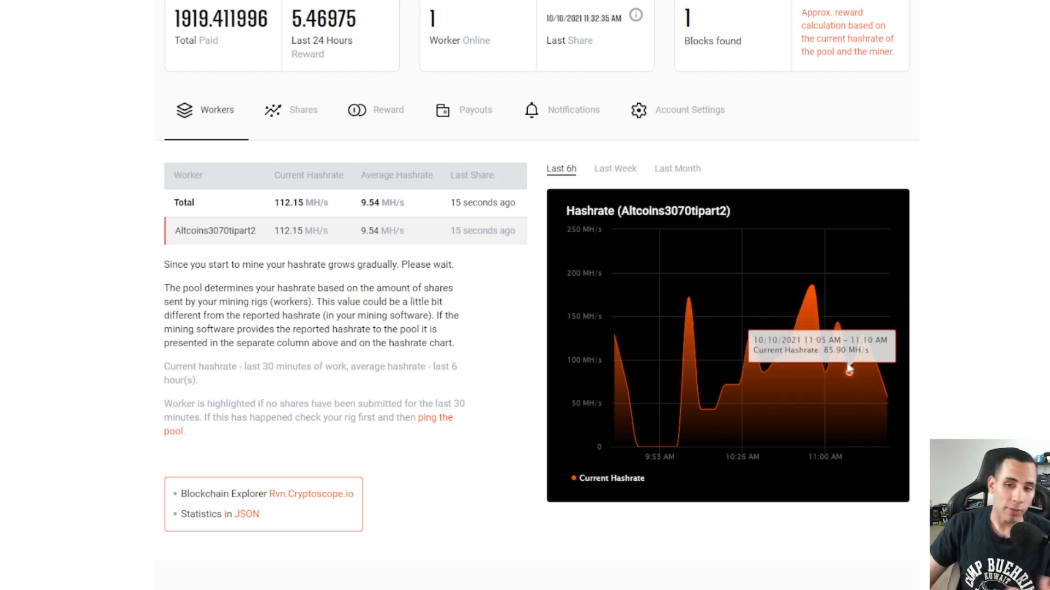
mouse_move(810, 287)
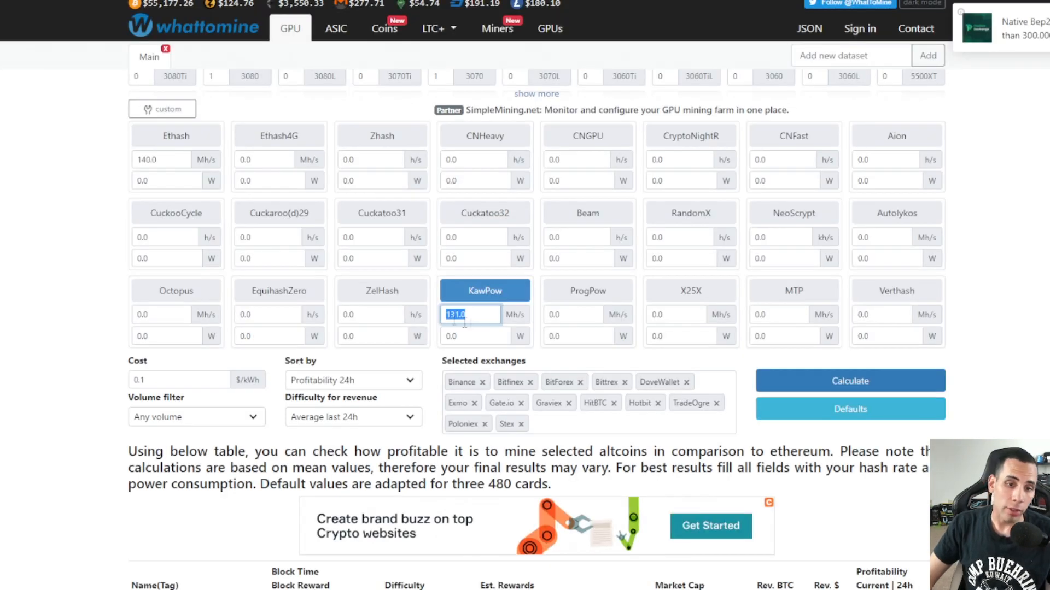
Recalculate with KawPow at 125 MH/s and scroll to the profitability results table
type("125")
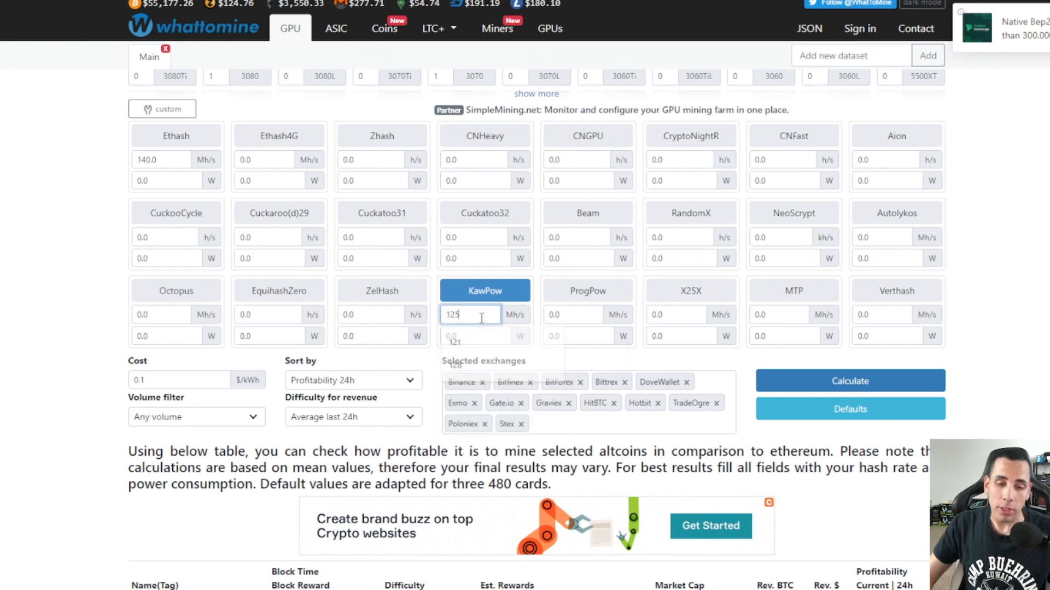
scroll("down", 3)
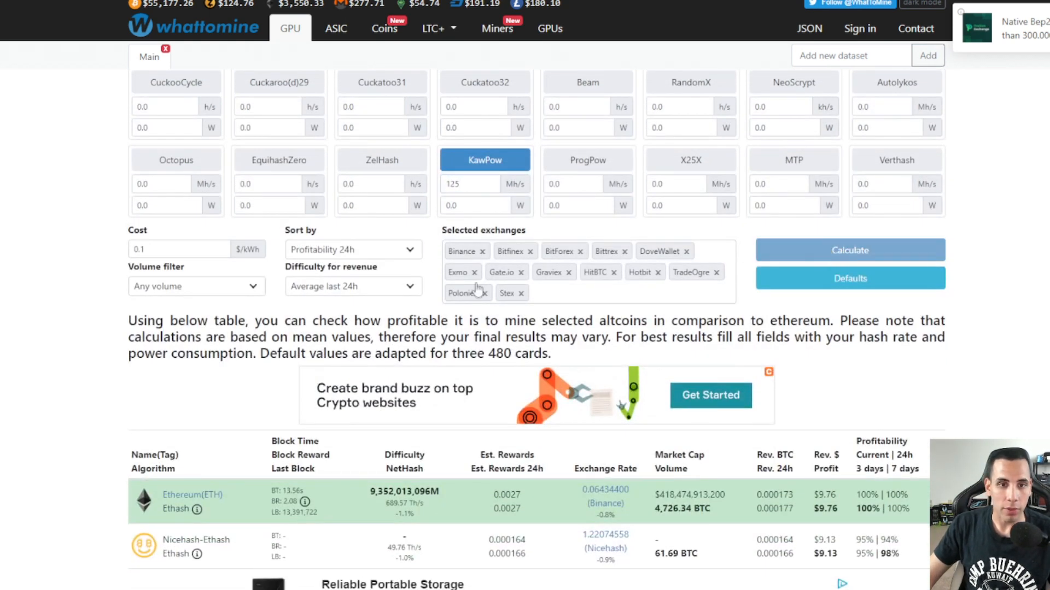
scroll("down", 3)
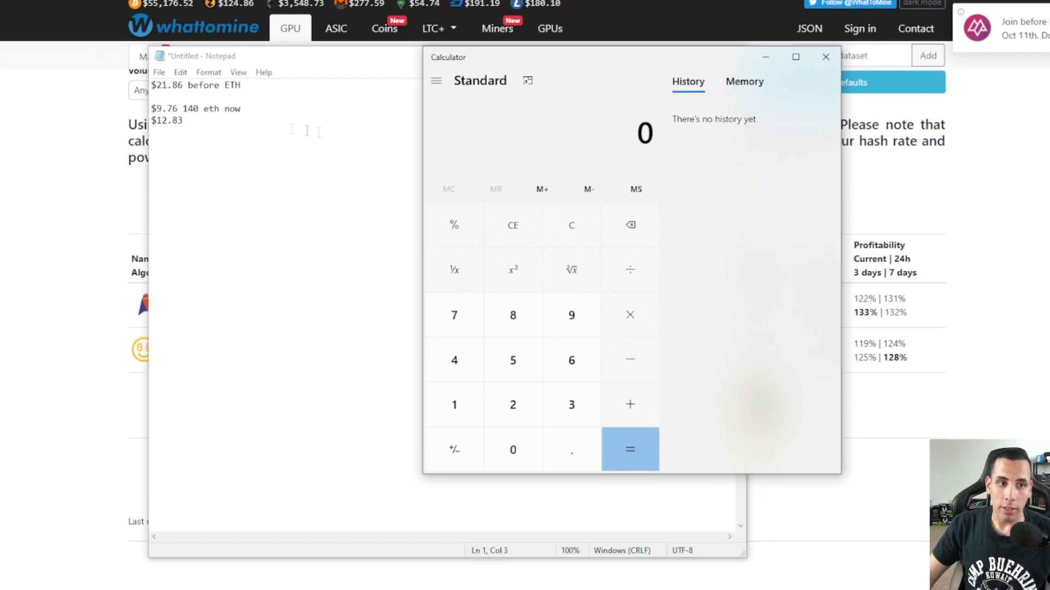
Compute 9.76 + 12.83 = 22.59, note =22.59 in Notepad, then 22.59 − 21.86 = 0.73
left_click(571, 315)
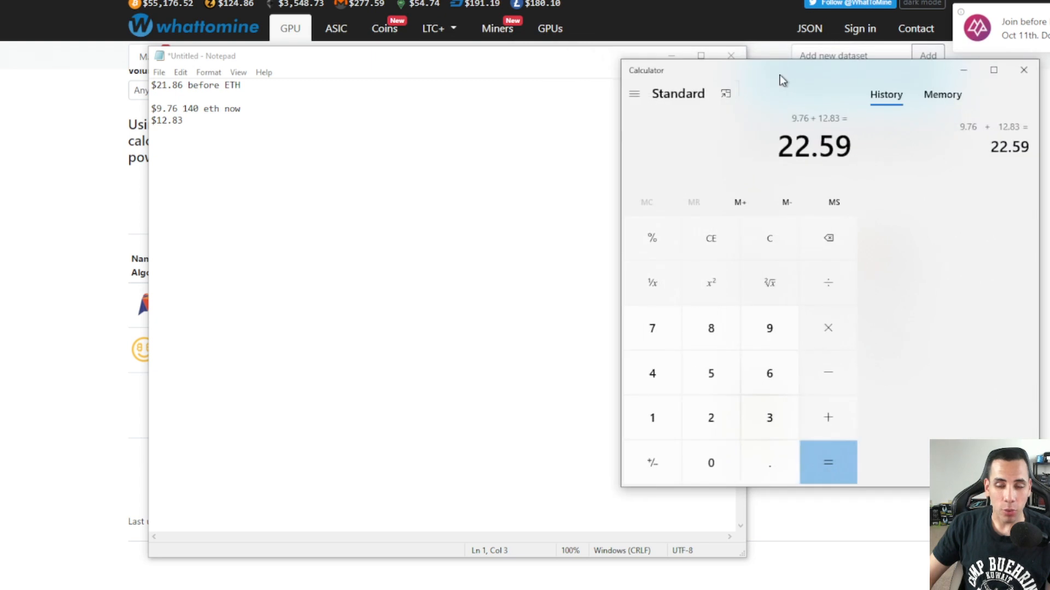
left_click_drag(782, 79, 849, 69)
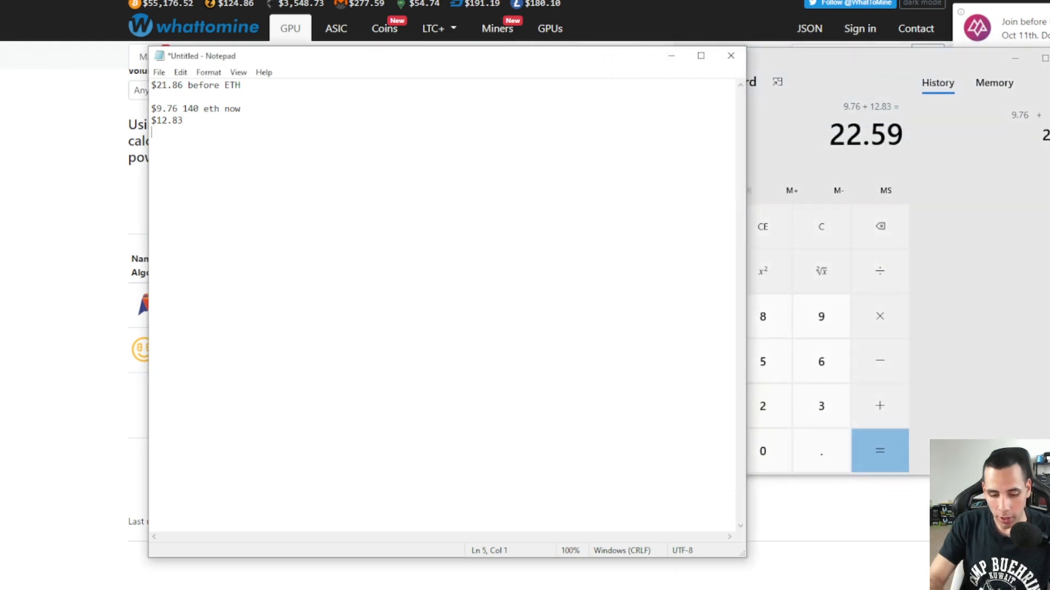
type("=22.59")
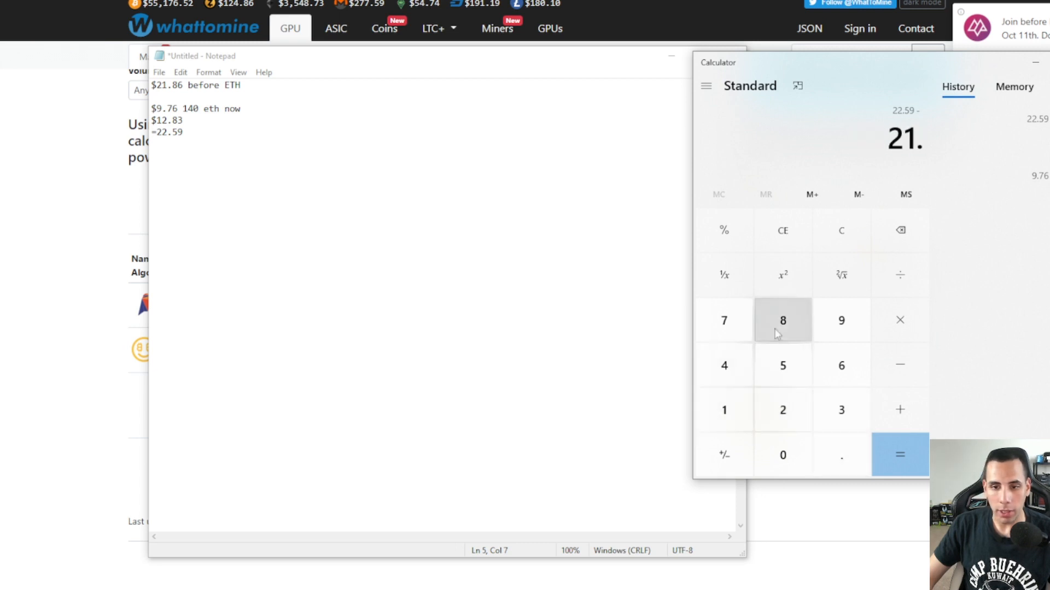
left_click(900, 455)
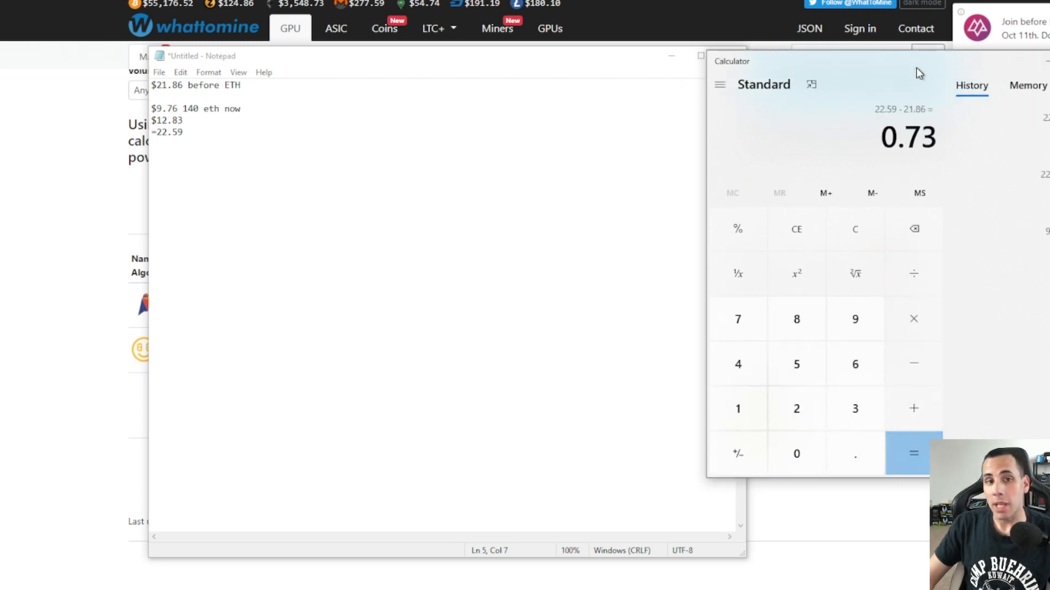